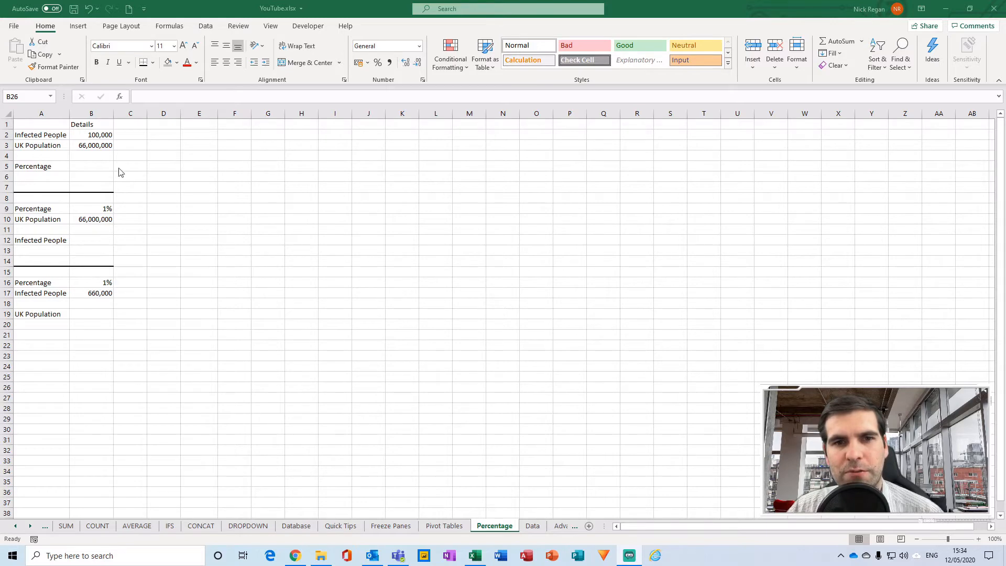
pyautogui.moveTo(160, 379)
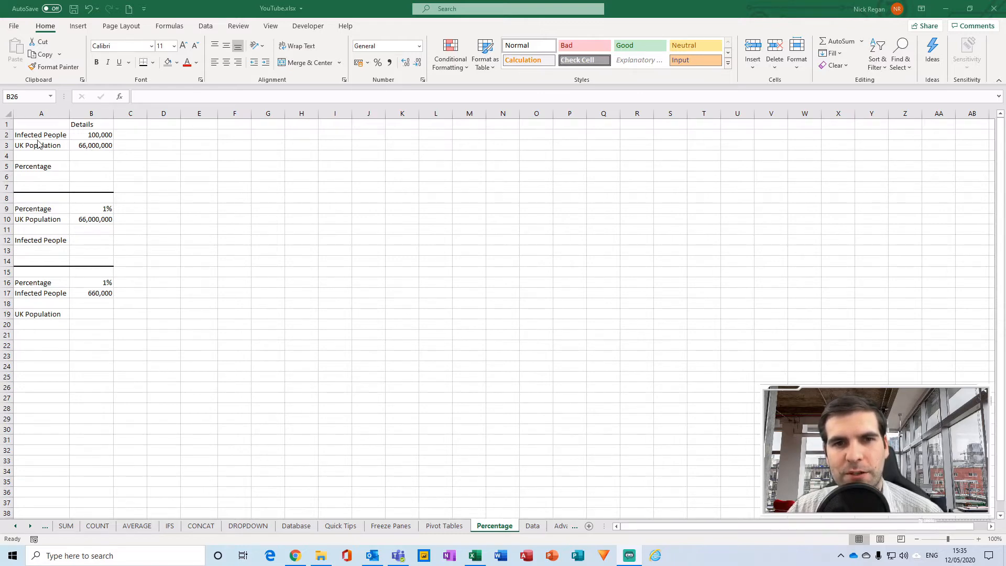
pyautogui.moveTo(75, 156)
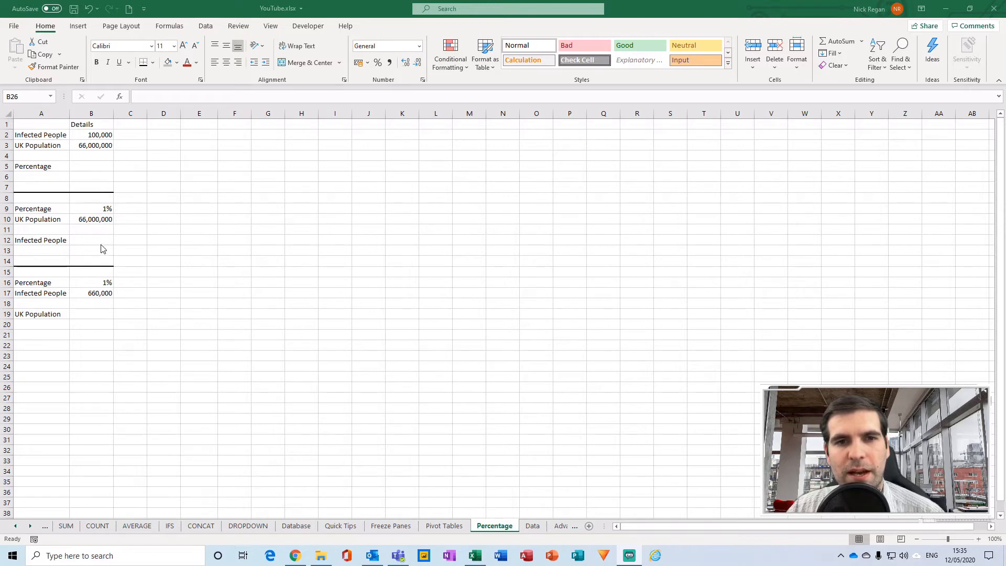
pyautogui.moveTo(62, 250)
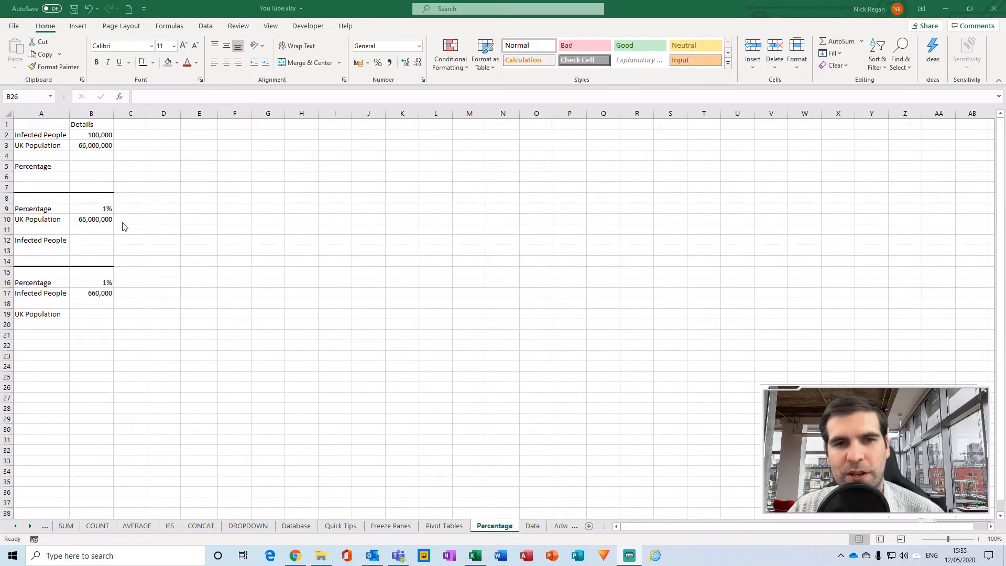
pyautogui.moveTo(90, 312)
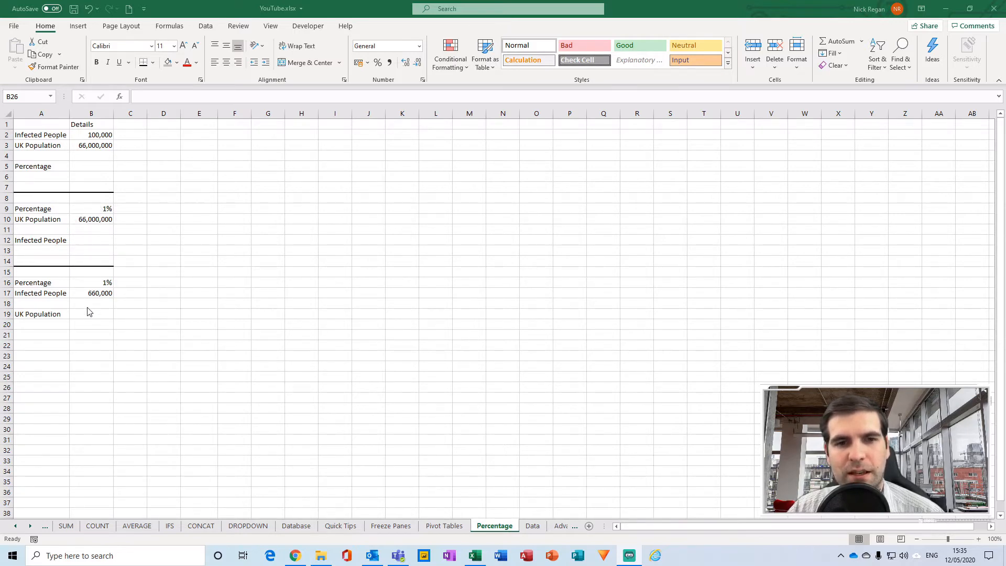
pyautogui.moveTo(72, 319)
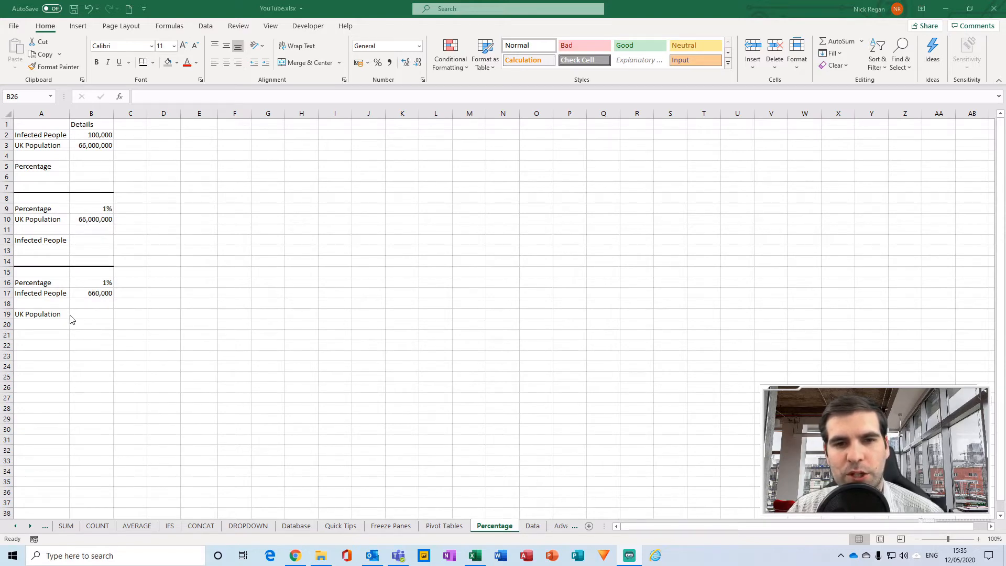
pyautogui.moveTo(128, 339)
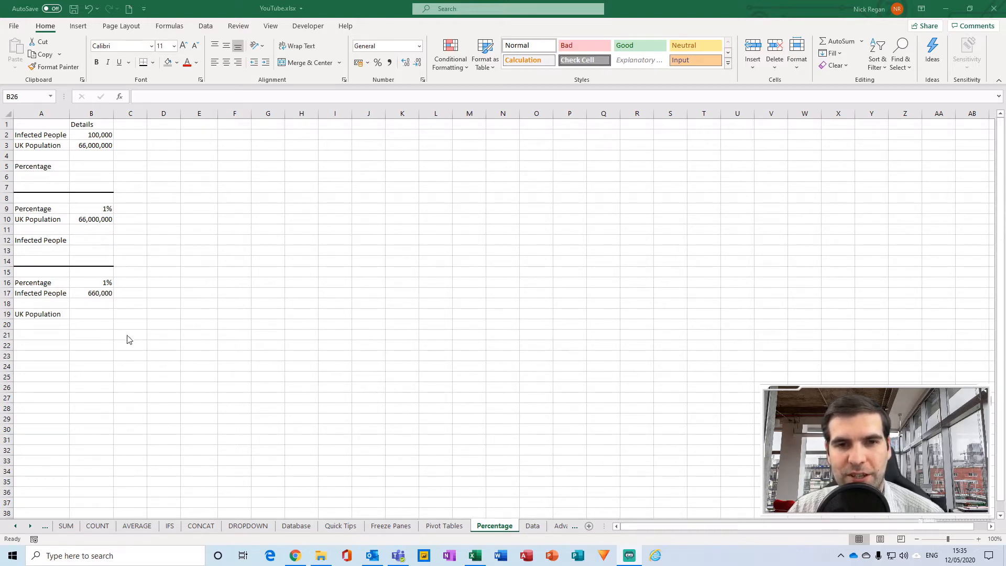
pyautogui.moveTo(90, 313)
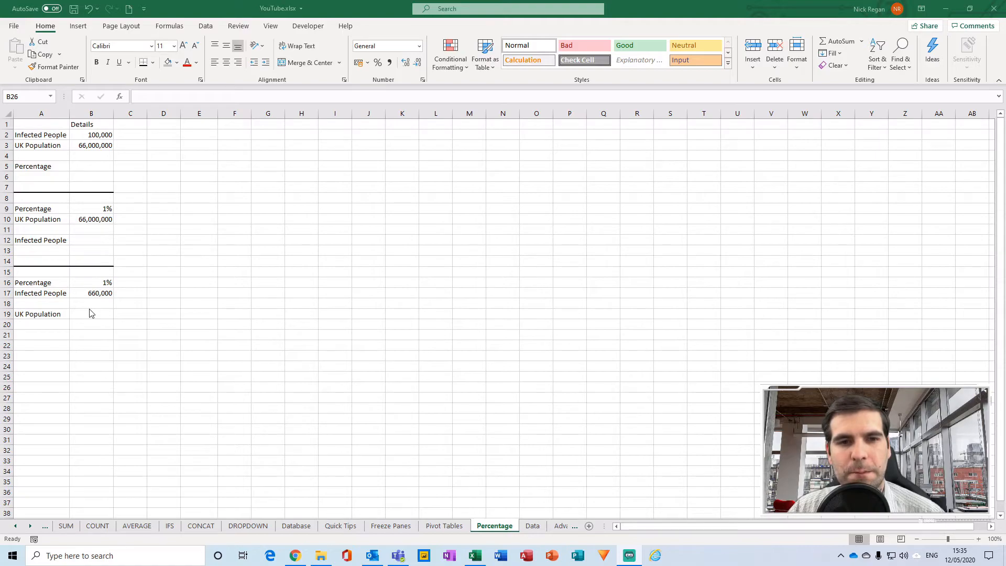
pyautogui.moveTo(94, 288)
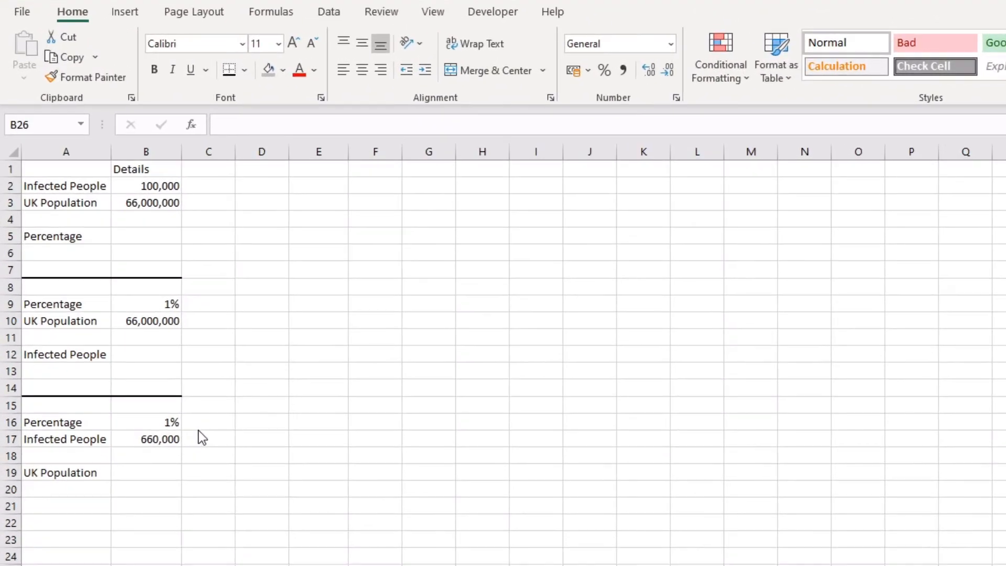
# - Enter =B2/B3 in B5 so the percentage reads 0.001515152
pyautogui.click(146, 236)
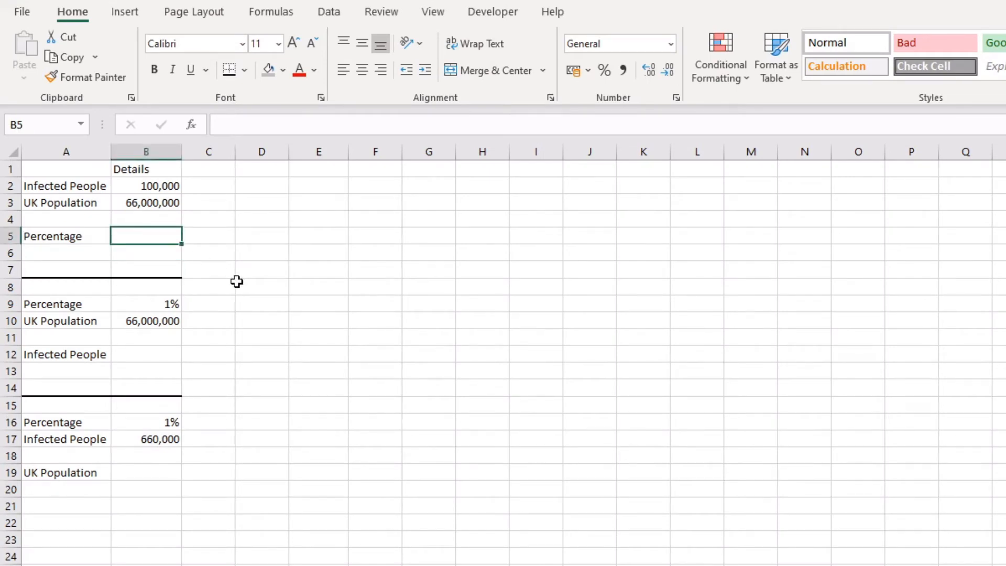
pyautogui.write('=')
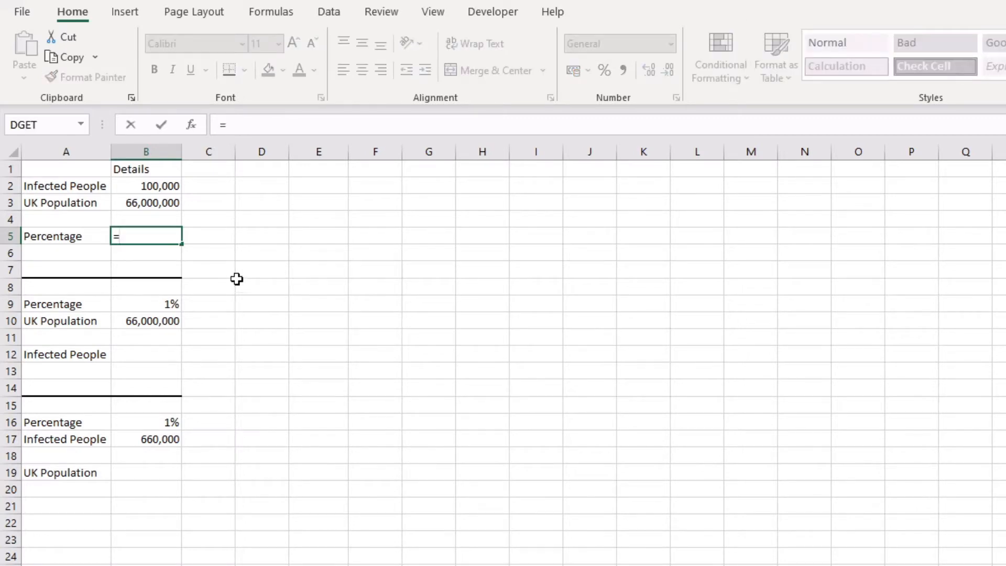
pyautogui.moveTo(143, 214)
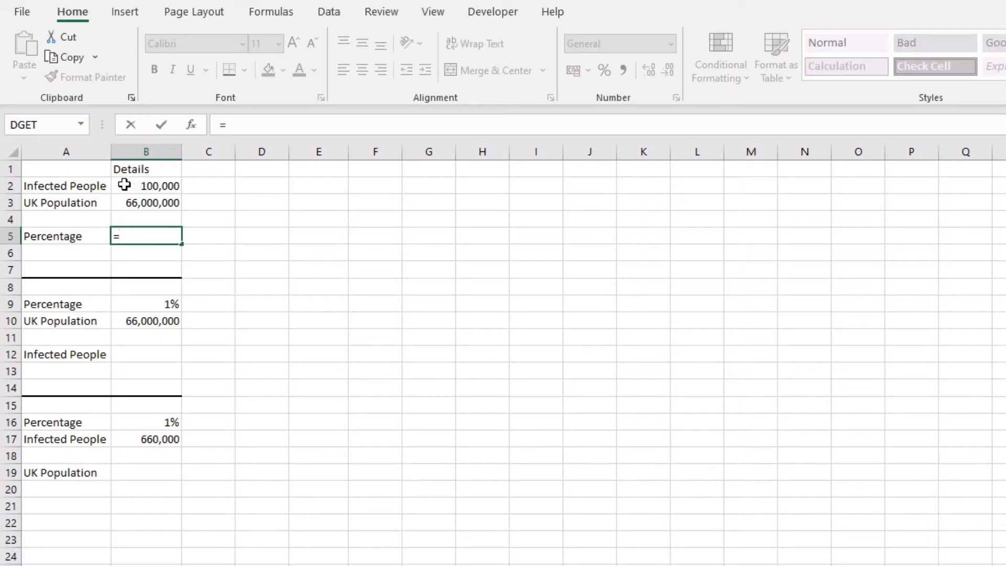
pyautogui.click(145, 186)
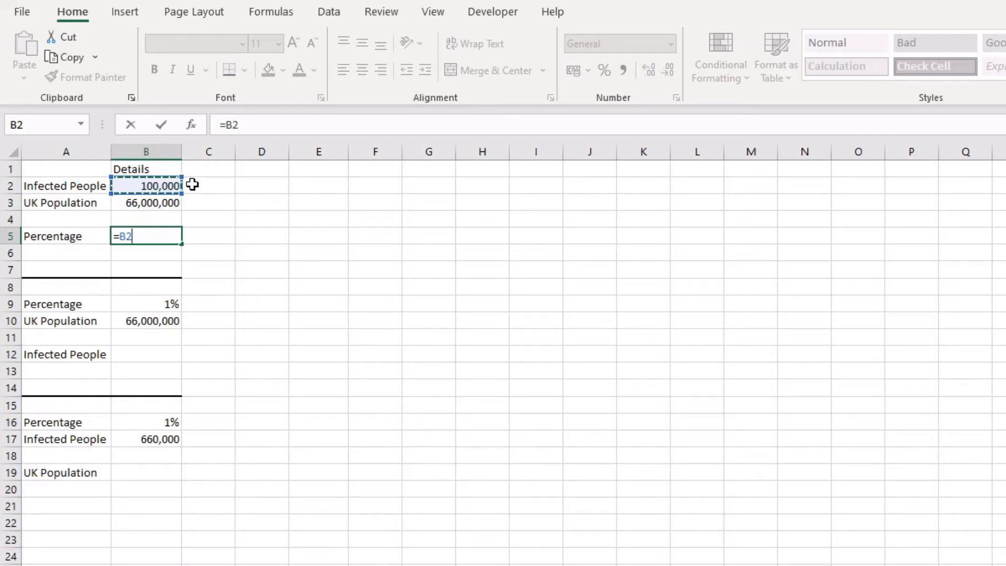
pyautogui.write('/')
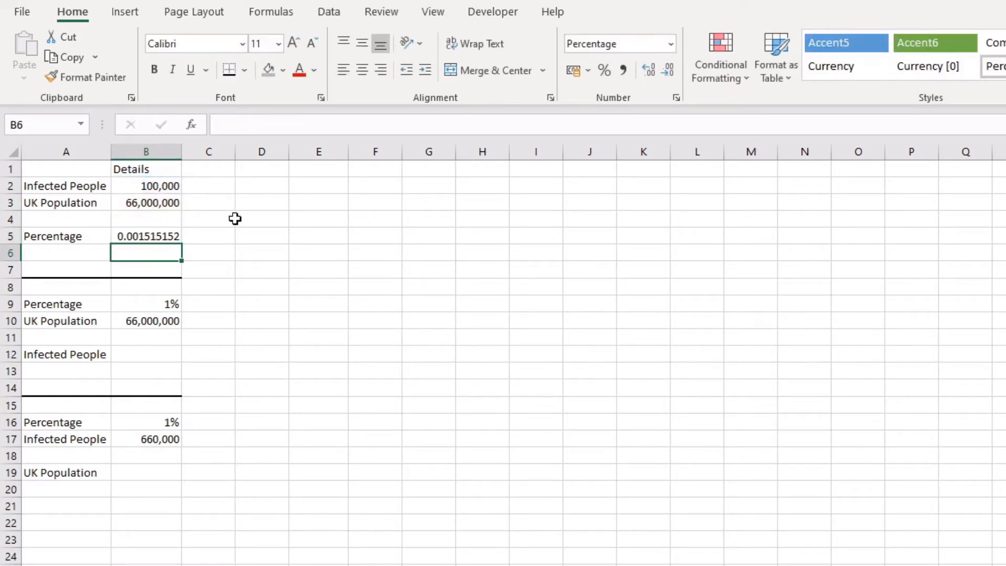
pyautogui.click(146, 235)
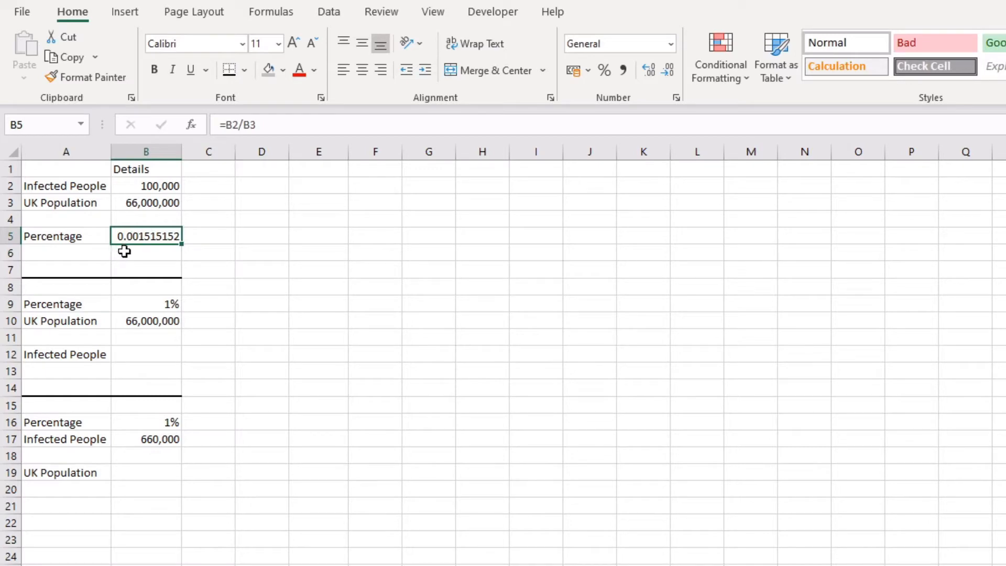
pyautogui.moveTo(148, 251)
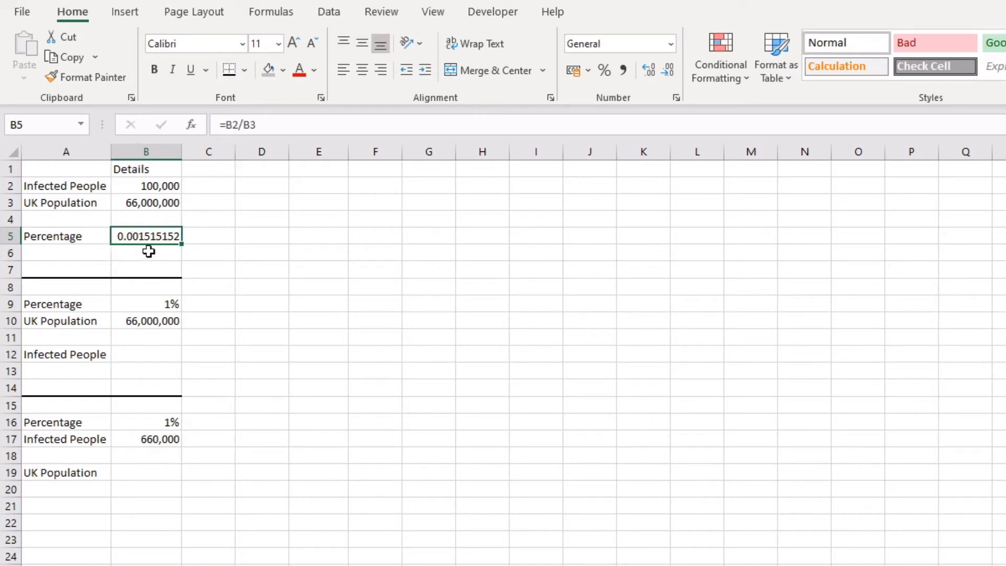
pyautogui.moveTo(181, 251)
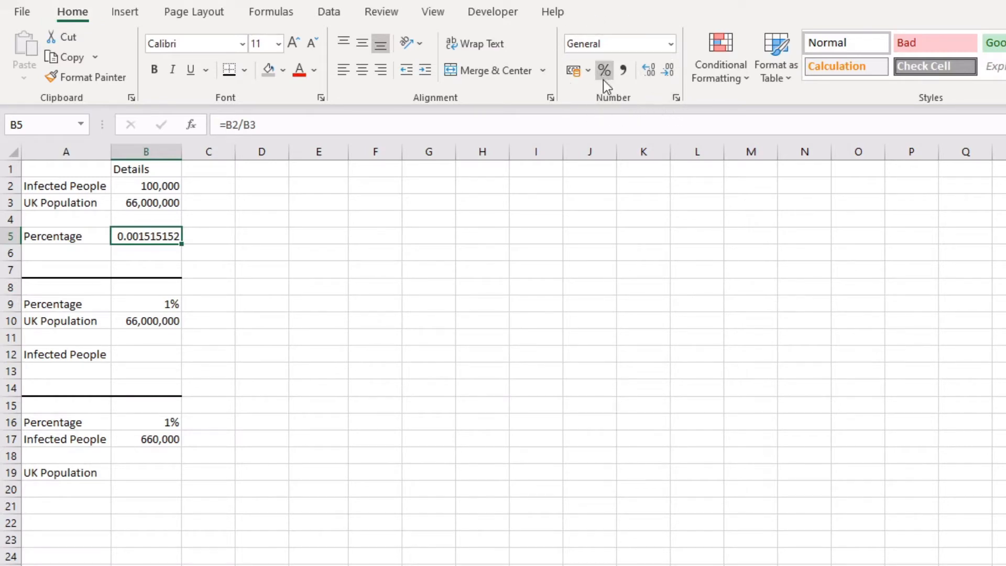
pyautogui.moveTo(604, 70)
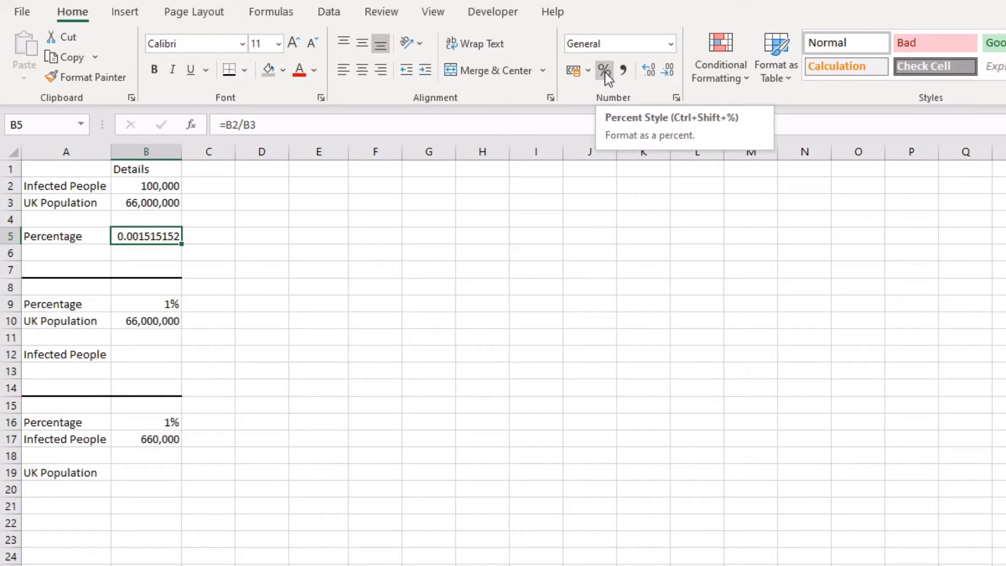
# - Format B5 as Percent Style with two decimal places, reading 0.15%
pyautogui.click(604, 70)
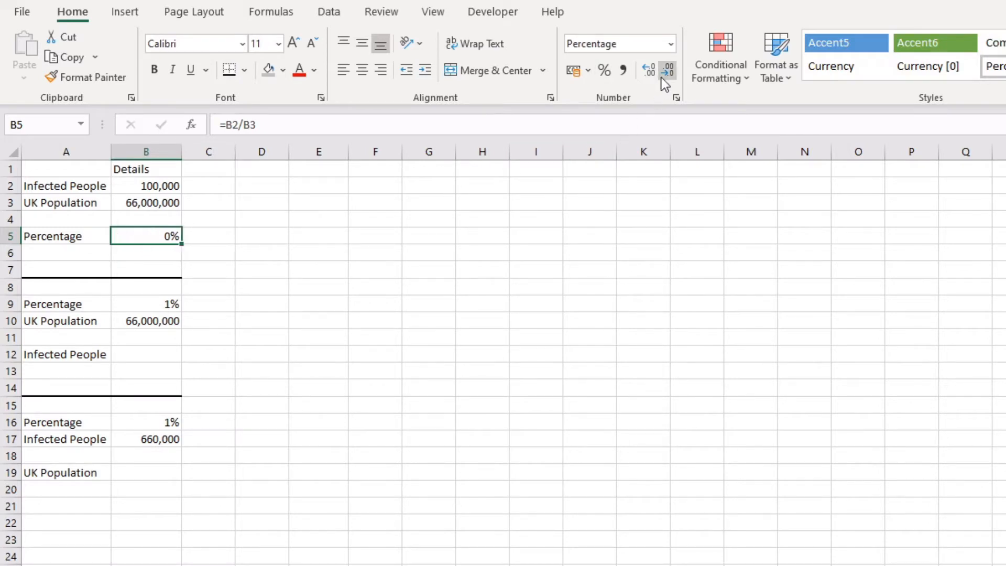
pyautogui.moveTo(650, 70)
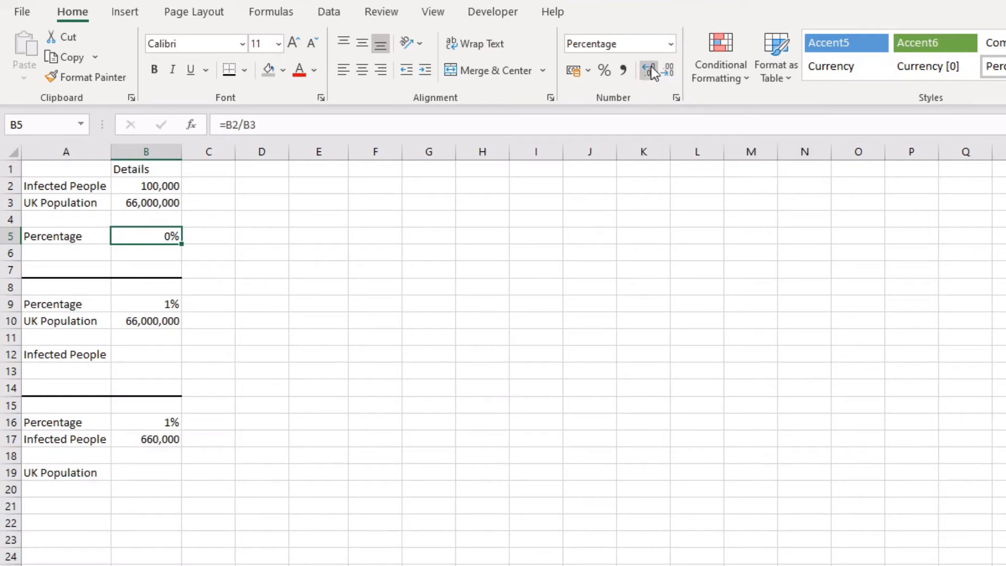
pyautogui.moveTo(650, 71)
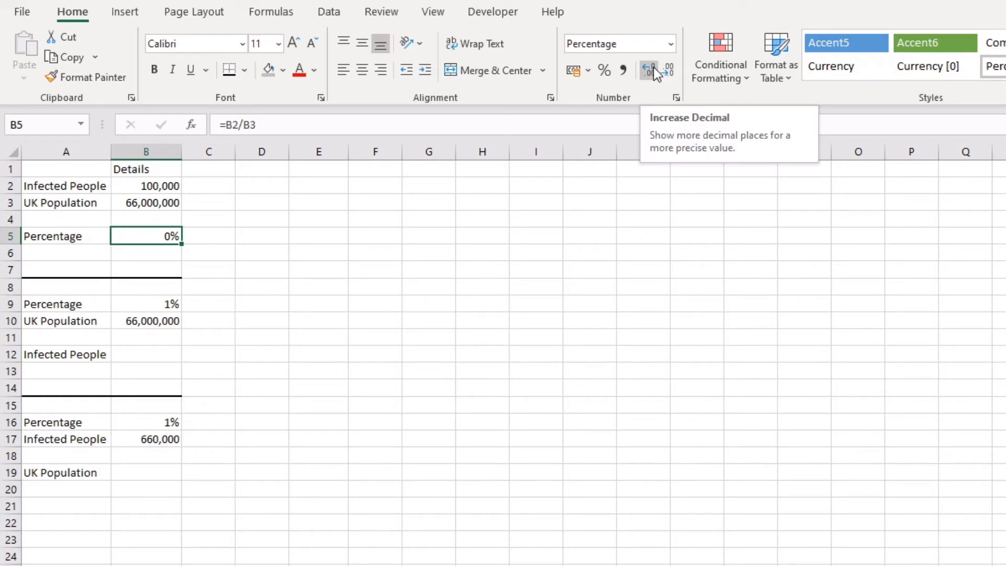
pyautogui.click(650, 69)
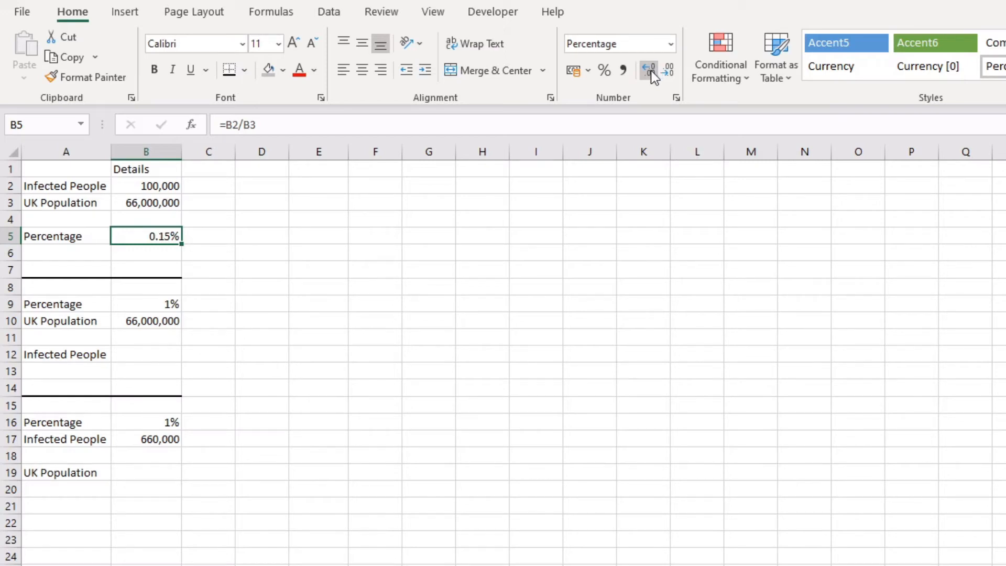
pyautogui.click(669, 69)
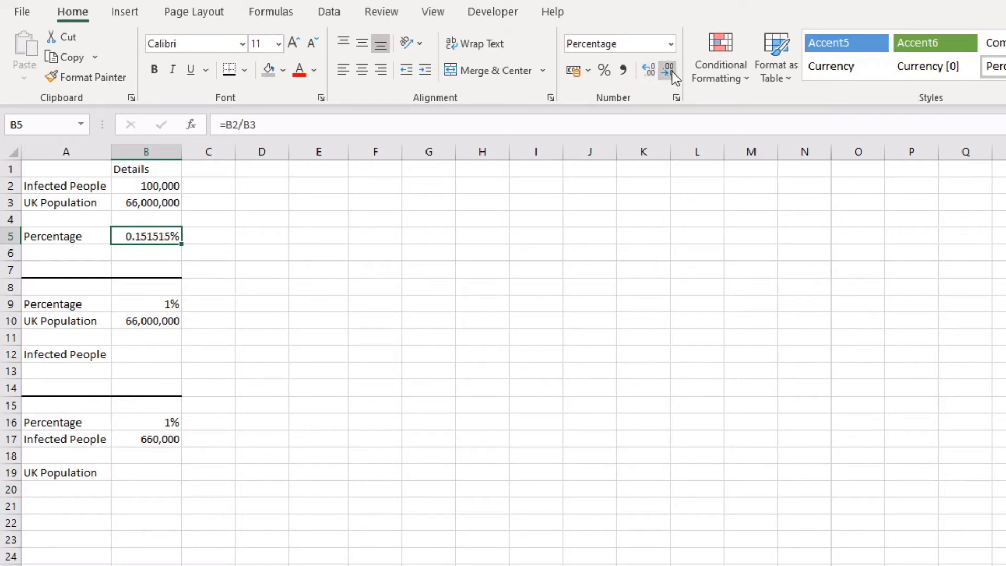
pyautogui.click(668, 70)
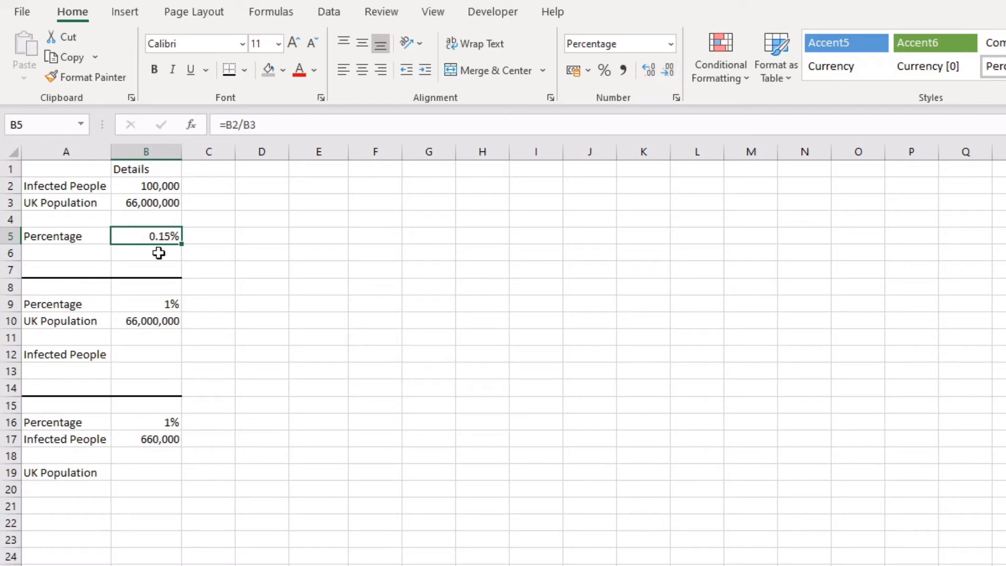
pyautogui.click(207, 236)
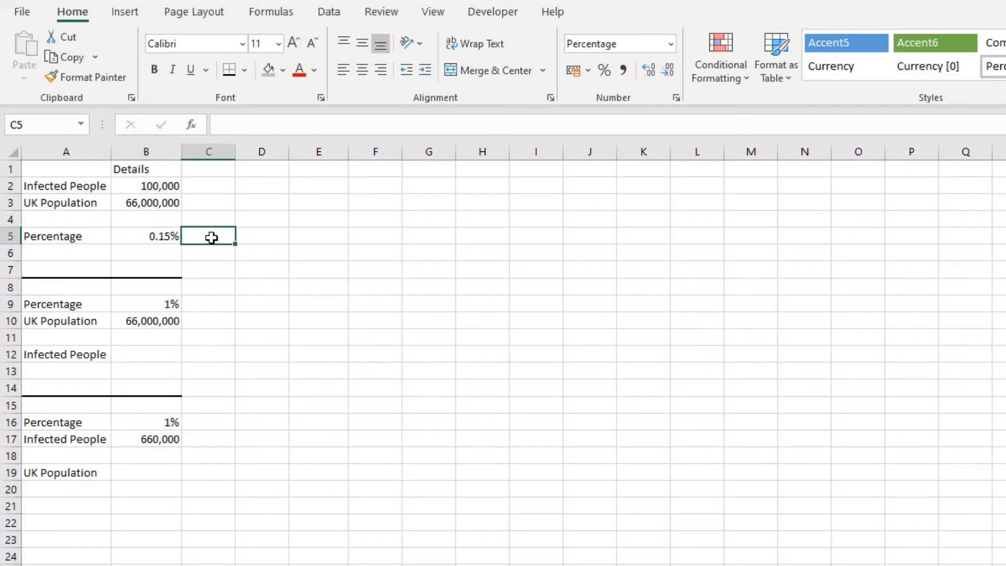
pyautogui.click(147, 235)
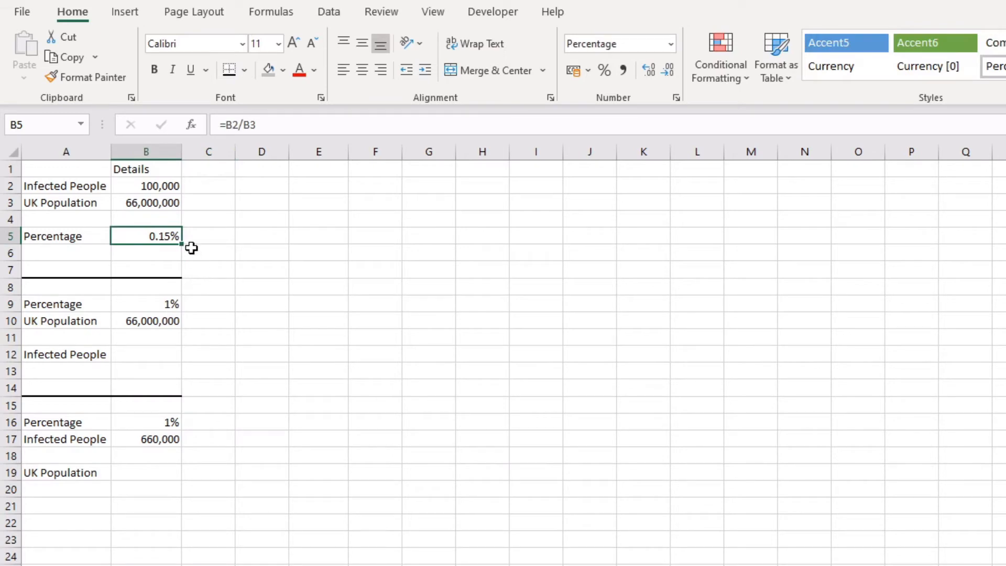
pyautogui.moveTo(178, 189)
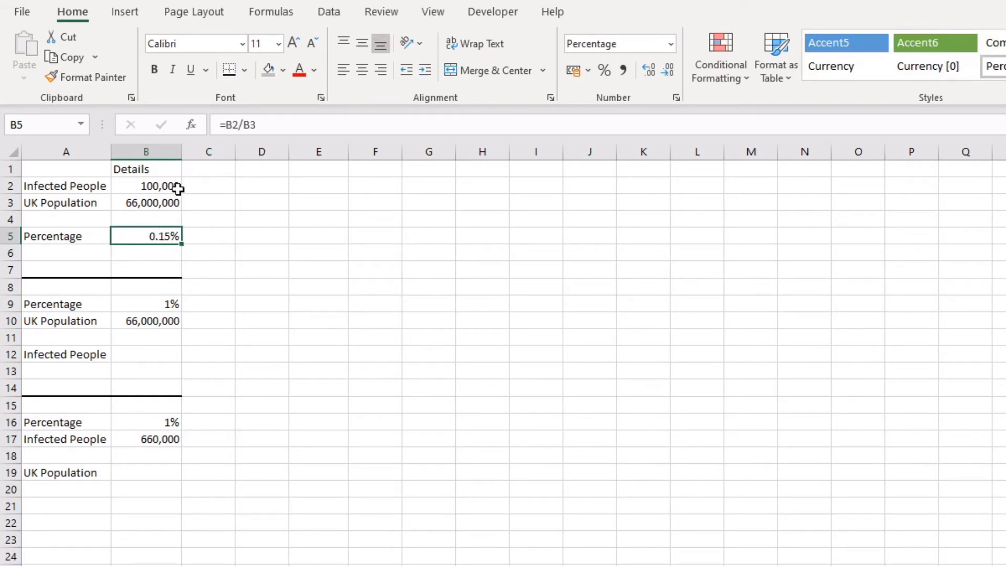
pyautogui.moveTo(203, 190)
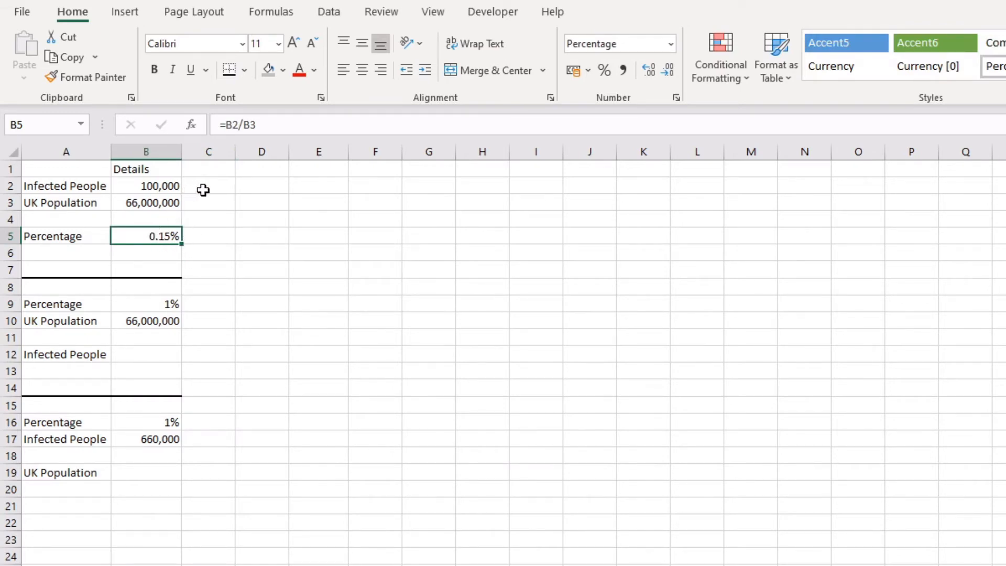
pyautogui.moveTo(108, 221)
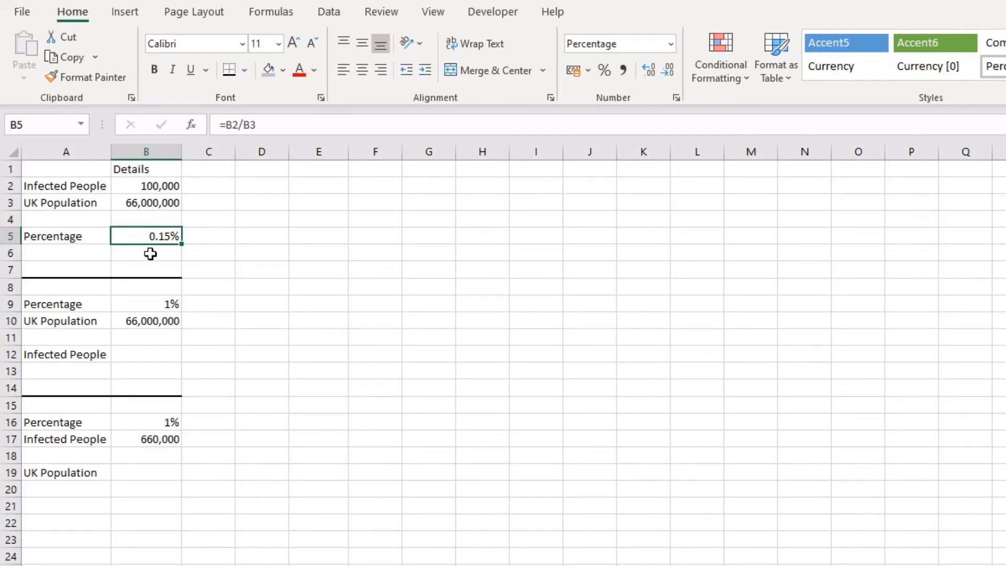
pyautogui.moveTo(216, 241)
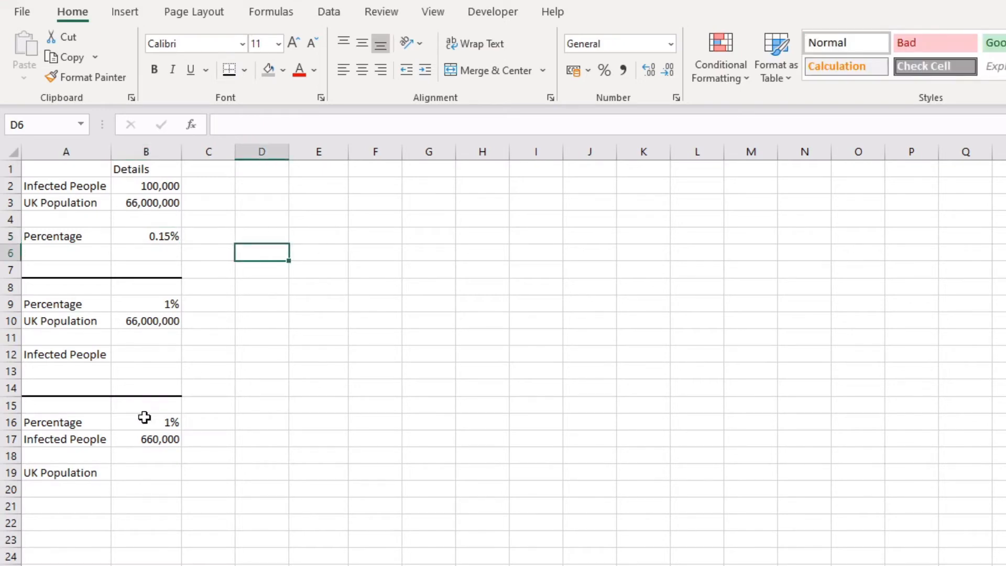
pyautogui.click(146, 353)
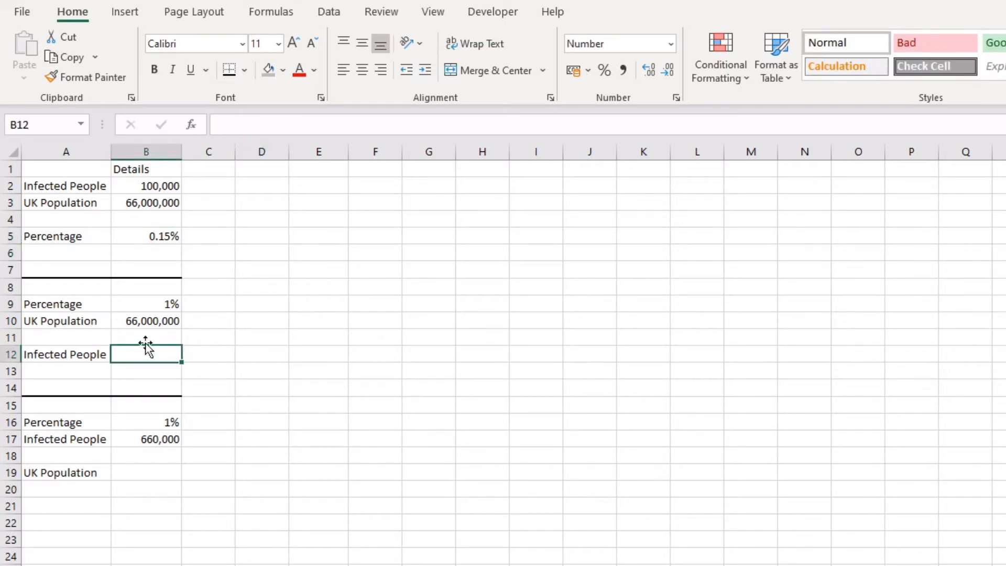
pyautogui.click(145, 304)
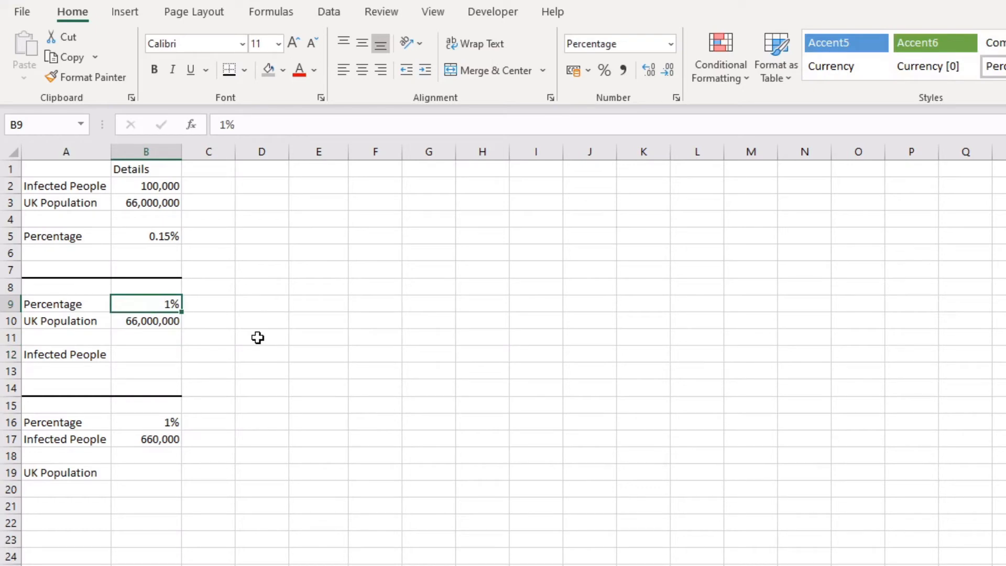
pyautogui.moveTo(146, 326)
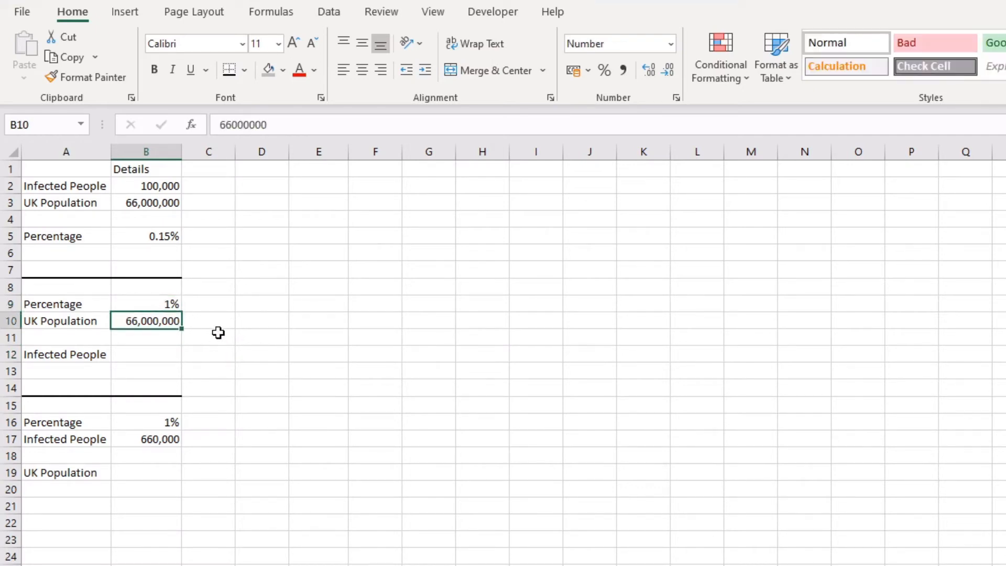
pyautogui.click(145, 353)
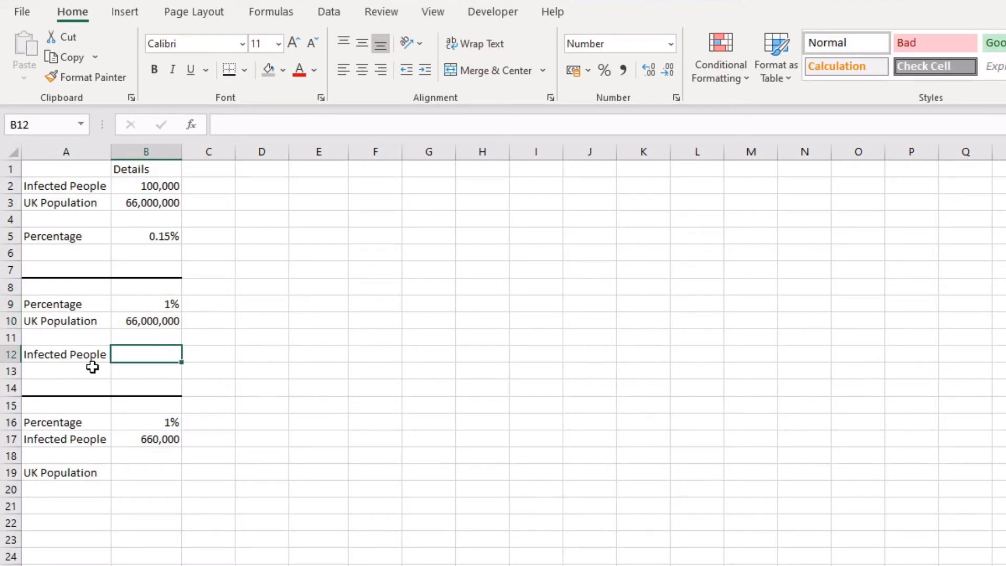
pyautogui.moveTo(148, 329)
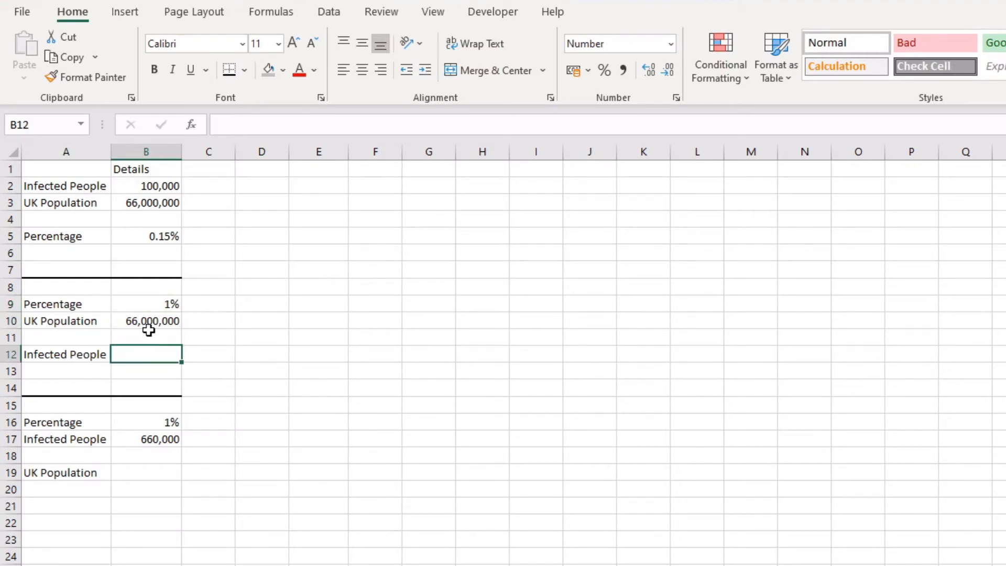
pyautogui.moveTo(265, 371)
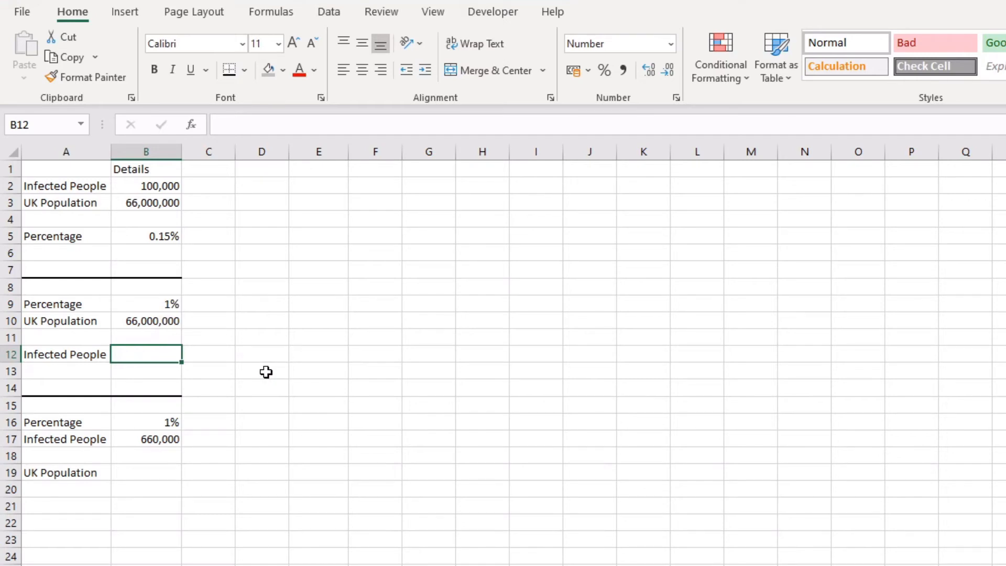
# - Enter =B10*B9 in B12 so Infected People shows 660,000
pyautogui.write('=')
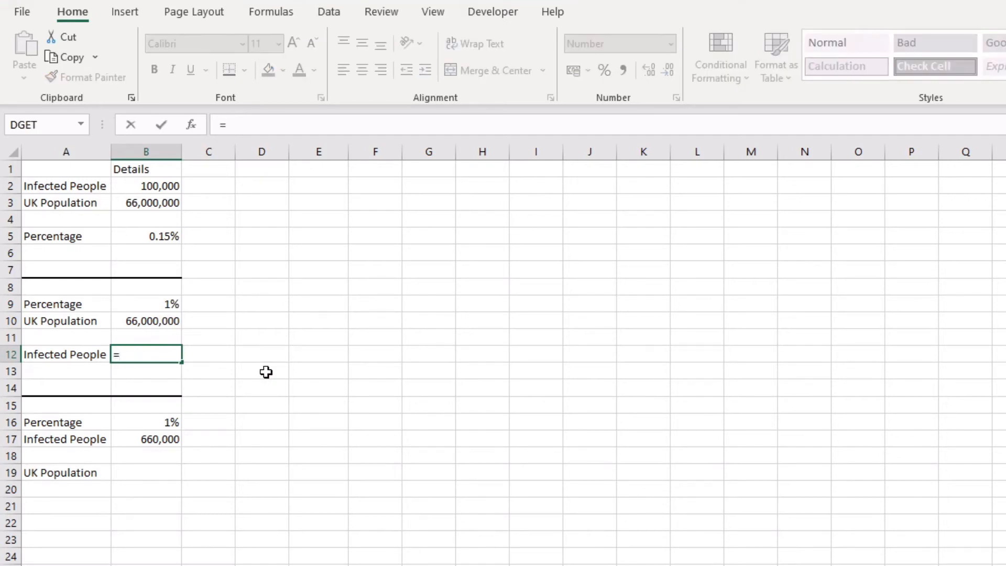
pyautogui.moveTo(141, 321)
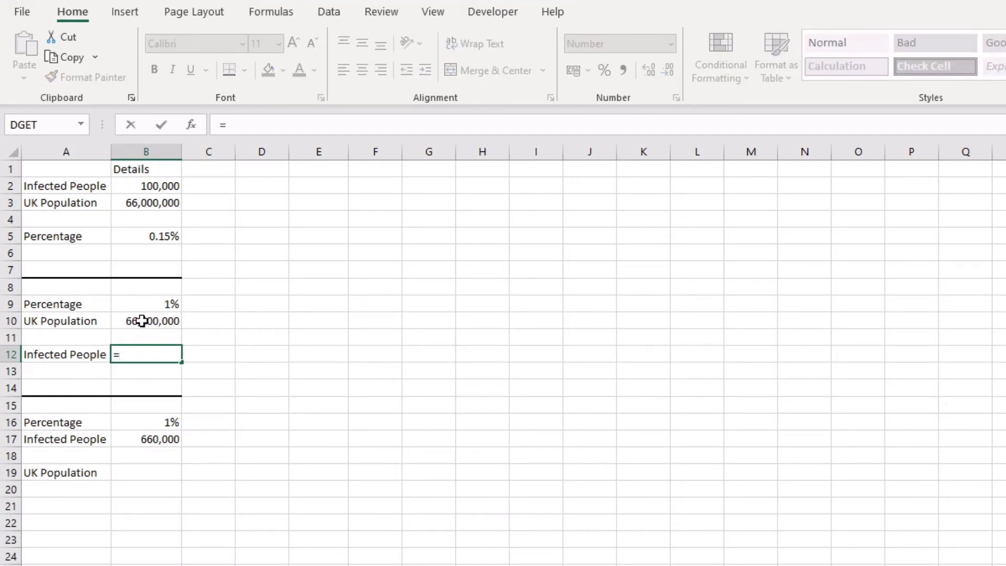
pyautogui.click(145, 321)
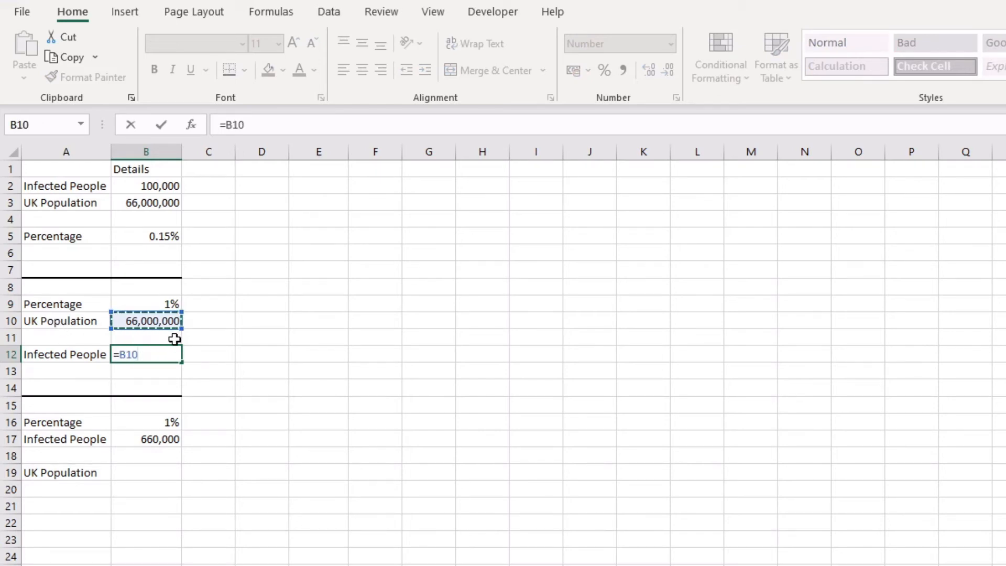
pyautogui.write('*')
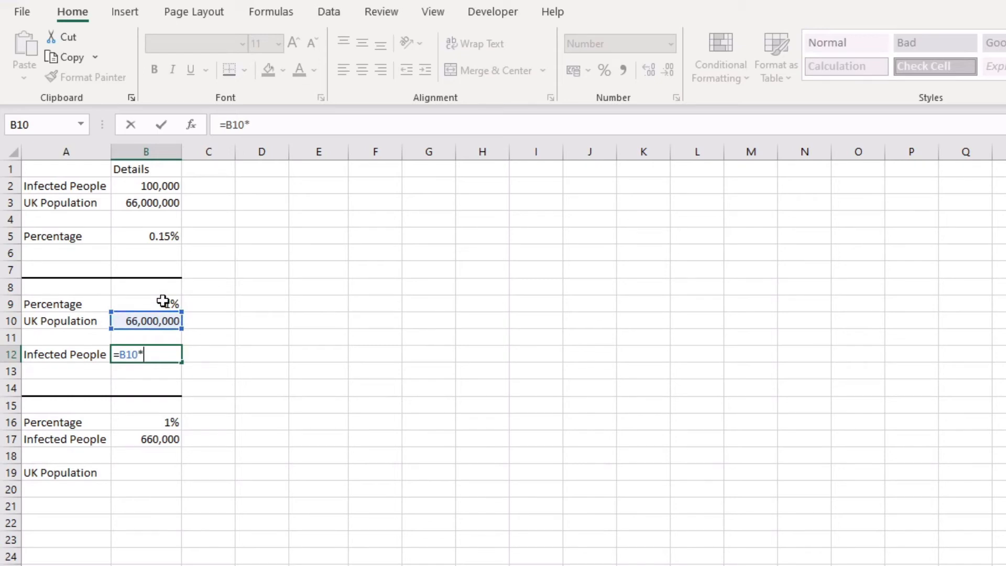
pyautogui.click(145, 304)
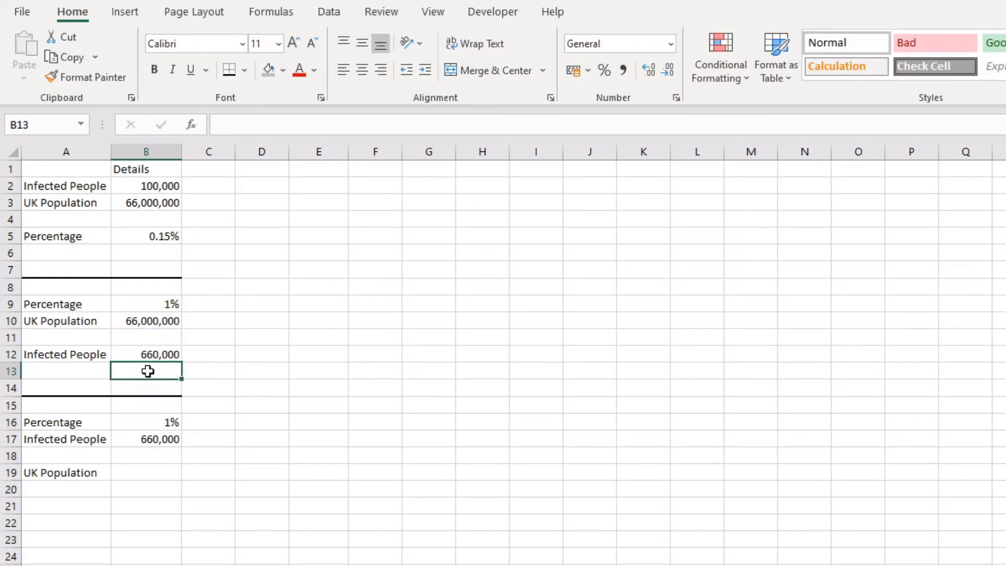
pyautogui.moveTo(229, 371)
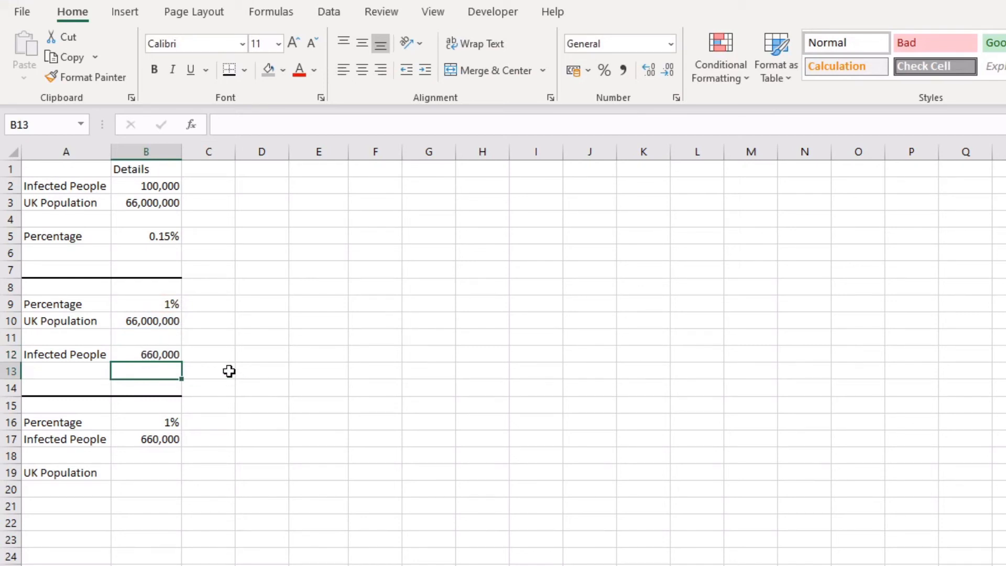
pyautogui.click(207, 355)
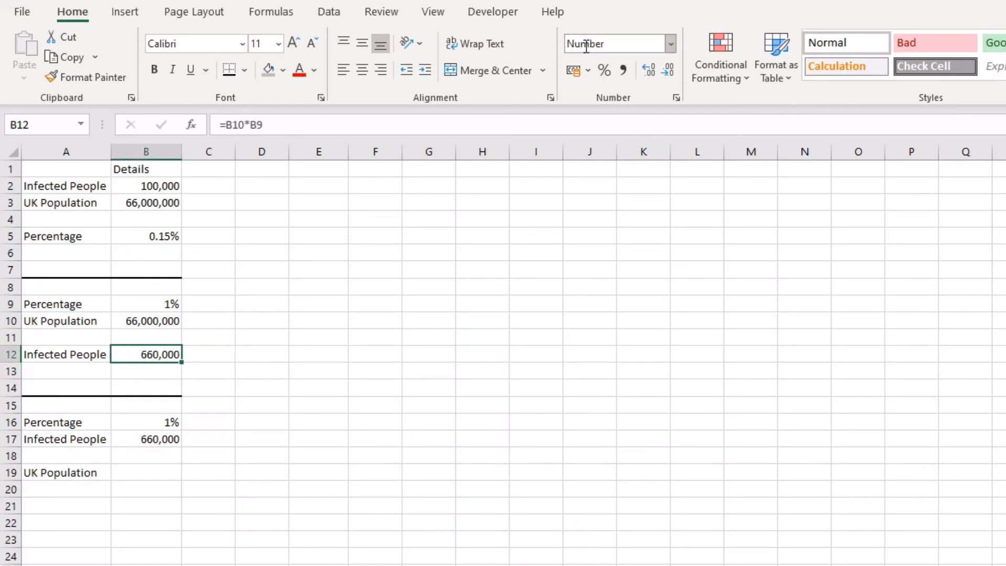
pyautogui.click(669, 70)
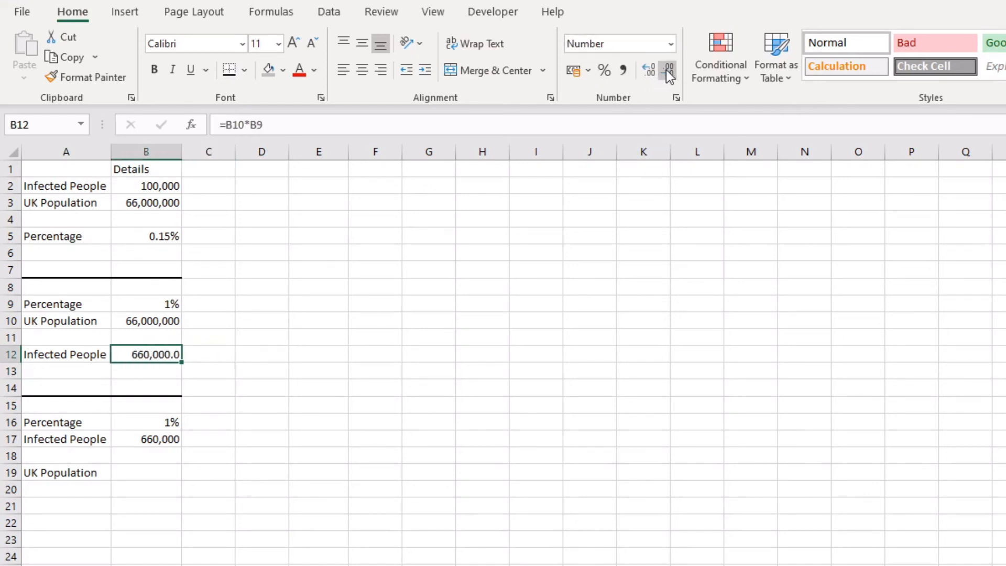
pyautogui.click(668, 70)
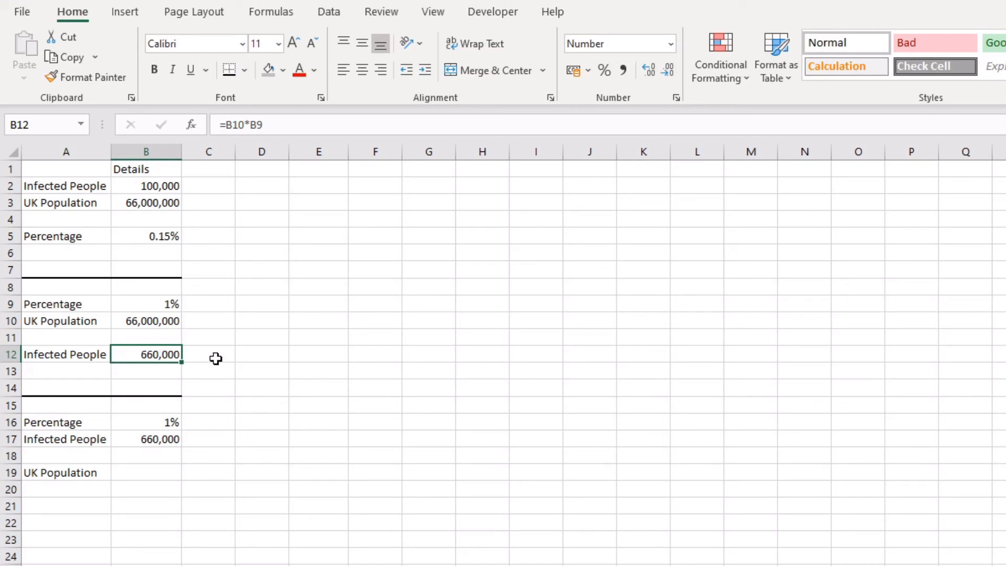
pyautogui.click(207, 354)
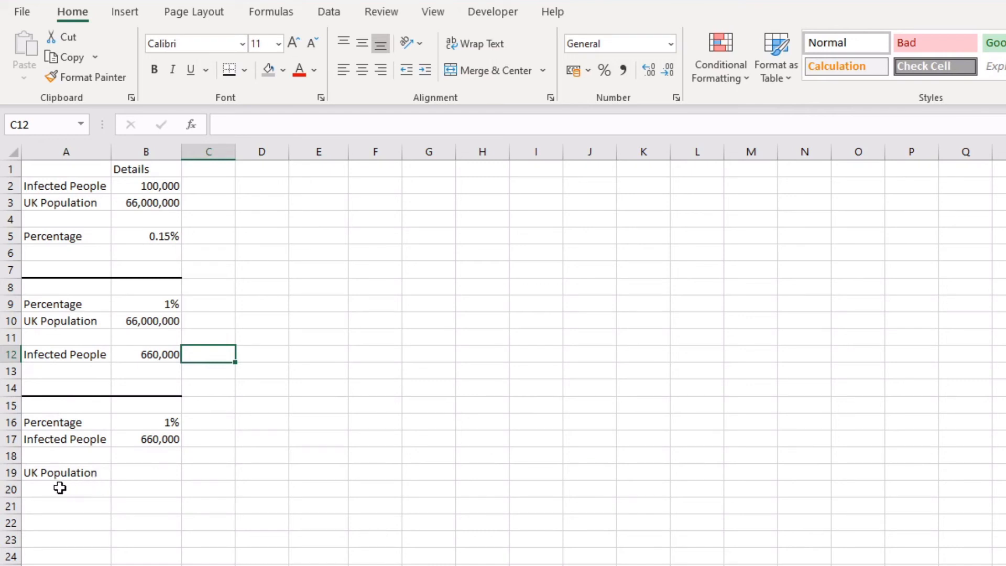
pyautogui.moveTo(161, 470)
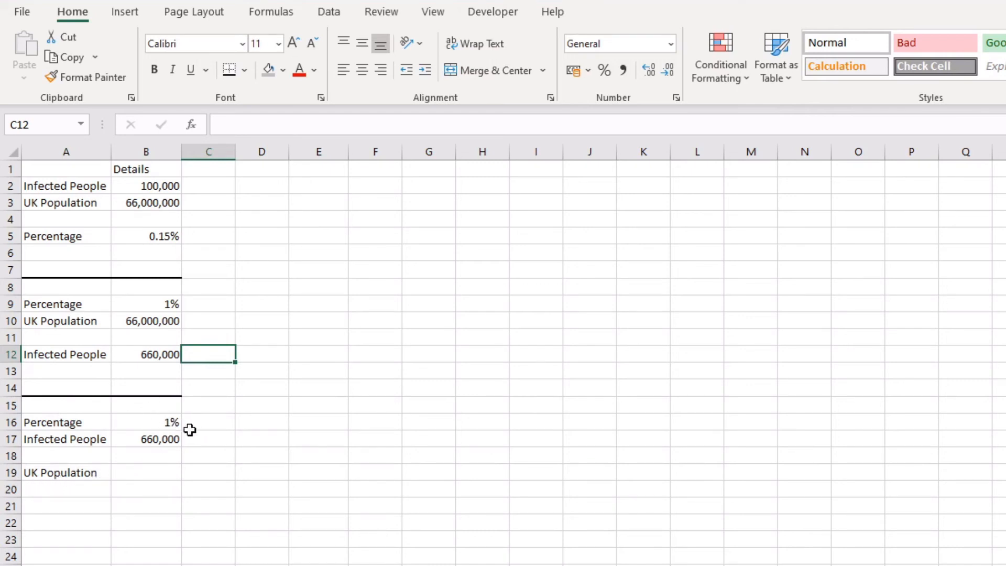
pyautogui.moveTo(147, 474)
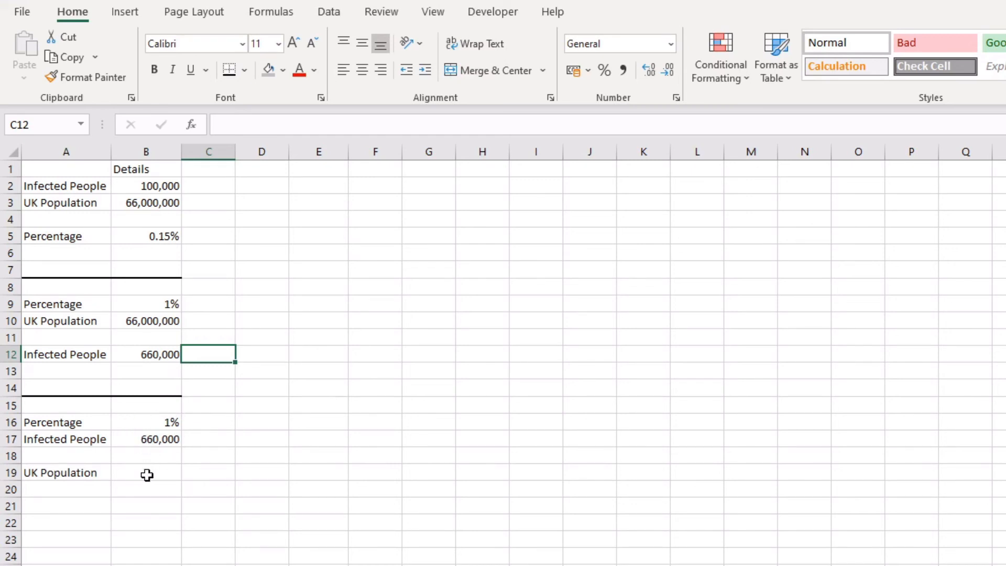
# - Enter =B17/B16 in B19 so UK Population shows 66,000,000
pyautogui.click(147, 472)
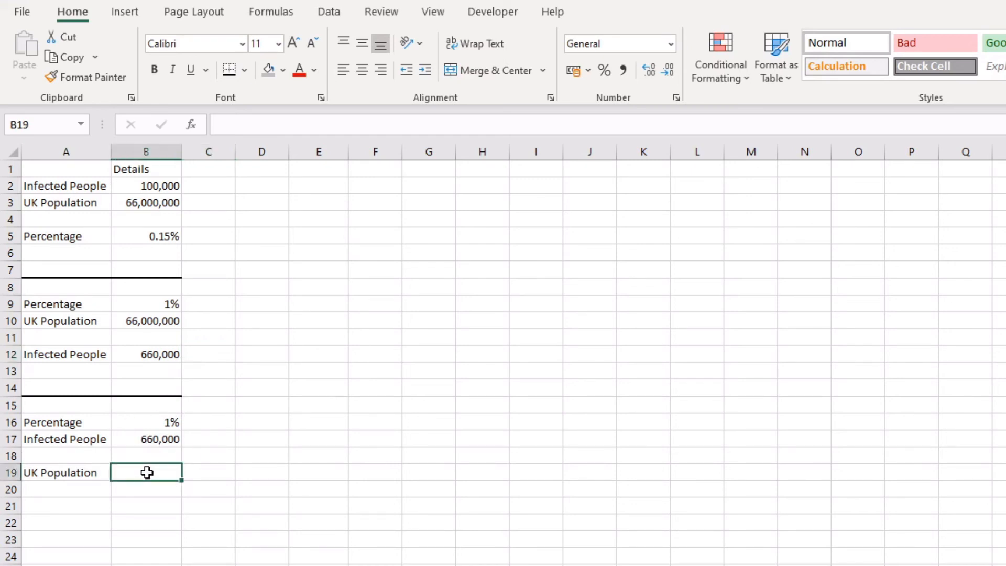
pyautogui.write('=')
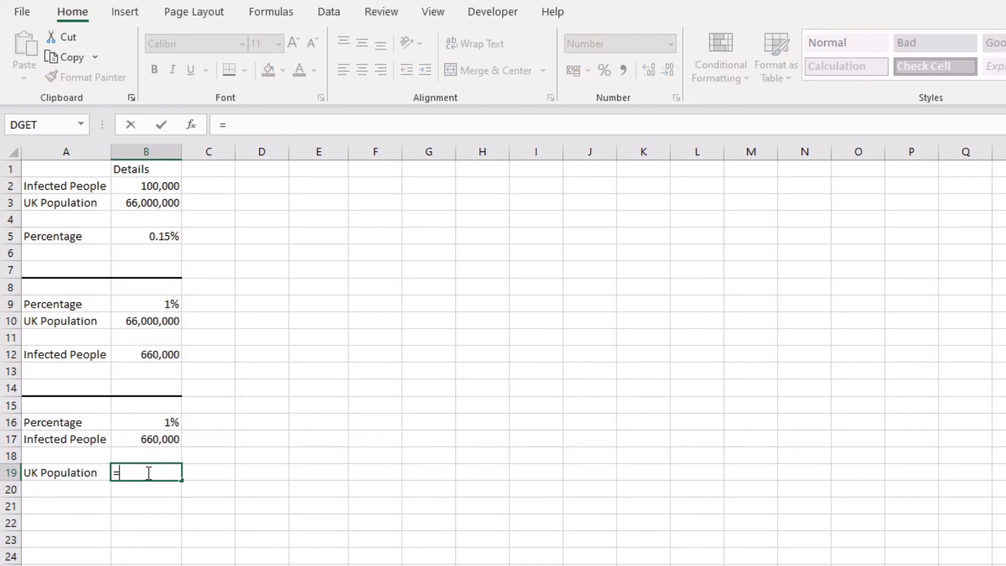
pyautogui.click(146, 439)
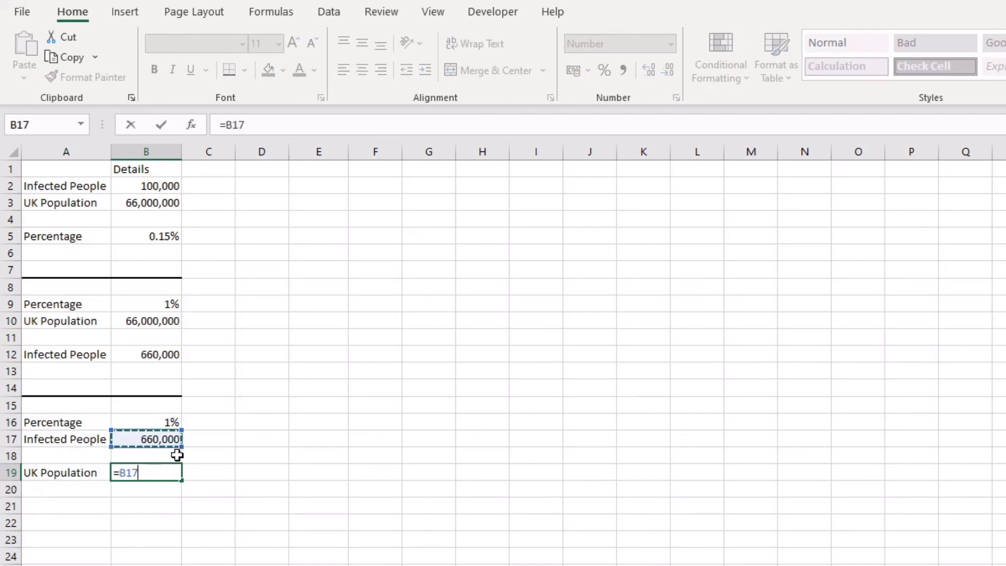
pyautogui.moveTo(169, 439)
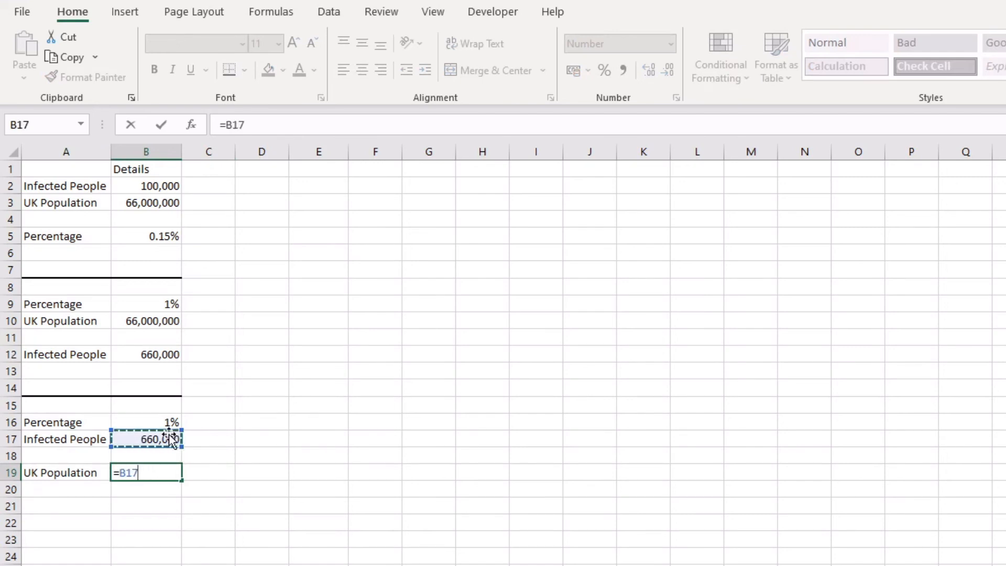
pyautogui.click(146, 421)
pyautogui.write('/')
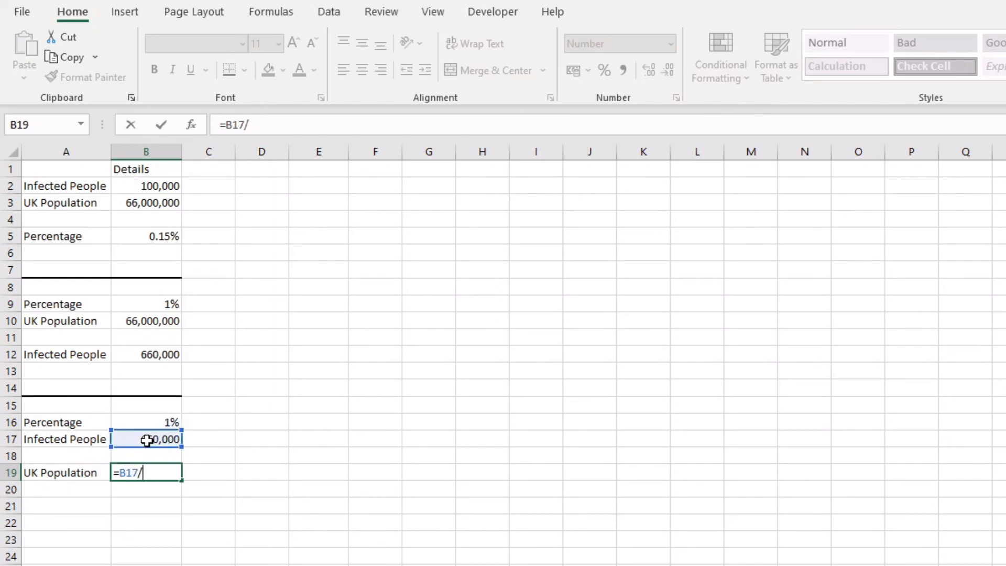
pyautogui.click(145, 421)
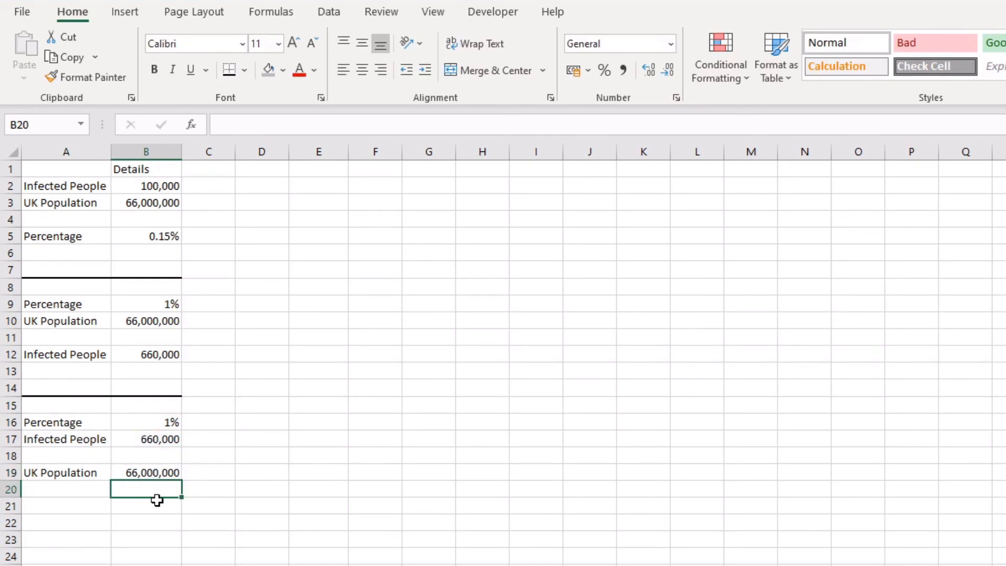
pyautogui.moveTo(153, 493)
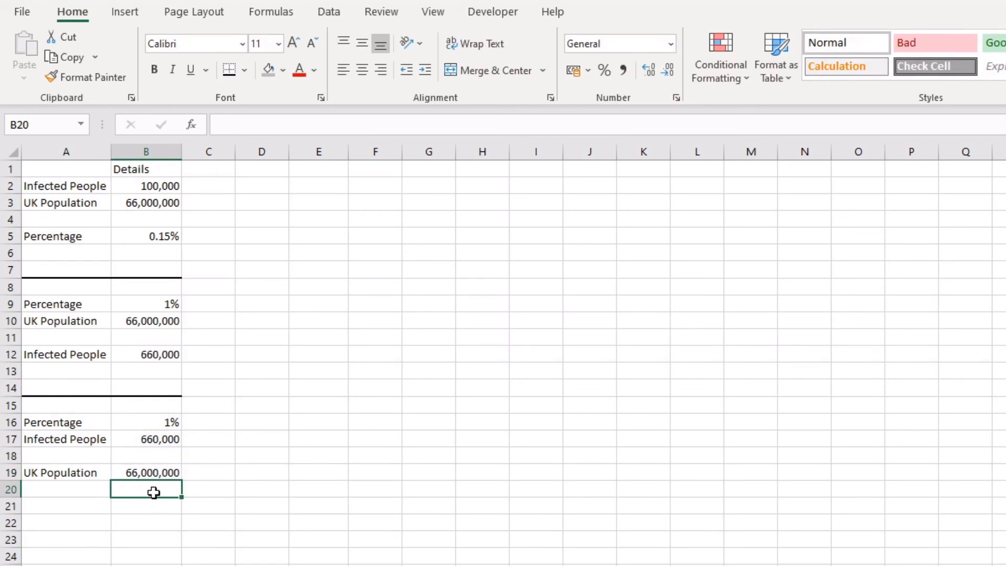